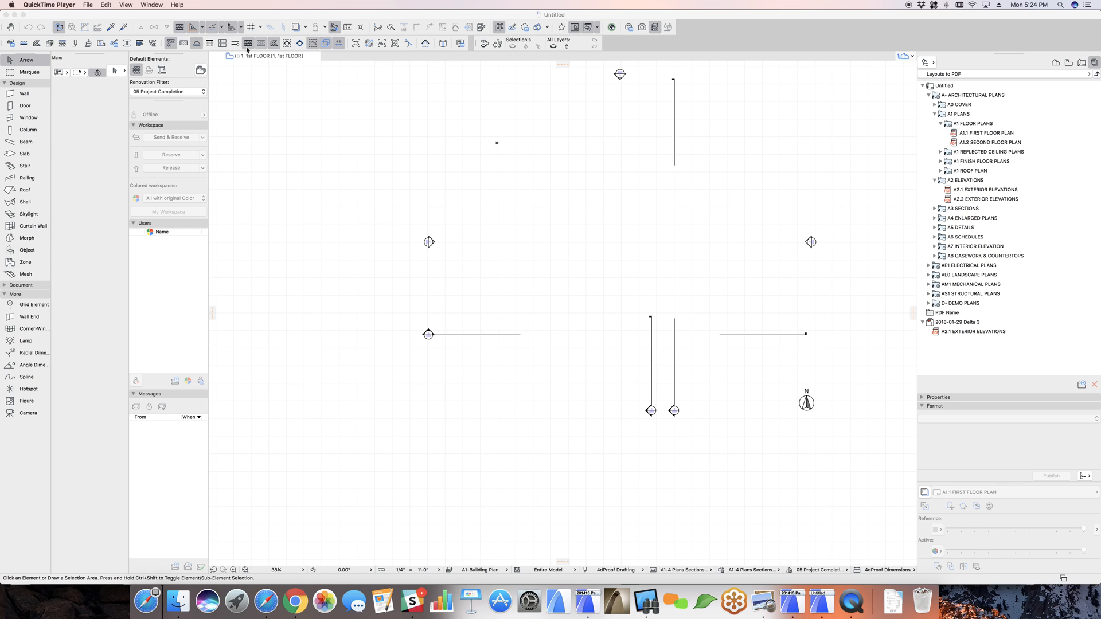
Open the Line Types settings with all available line types listed
click(189, 4)
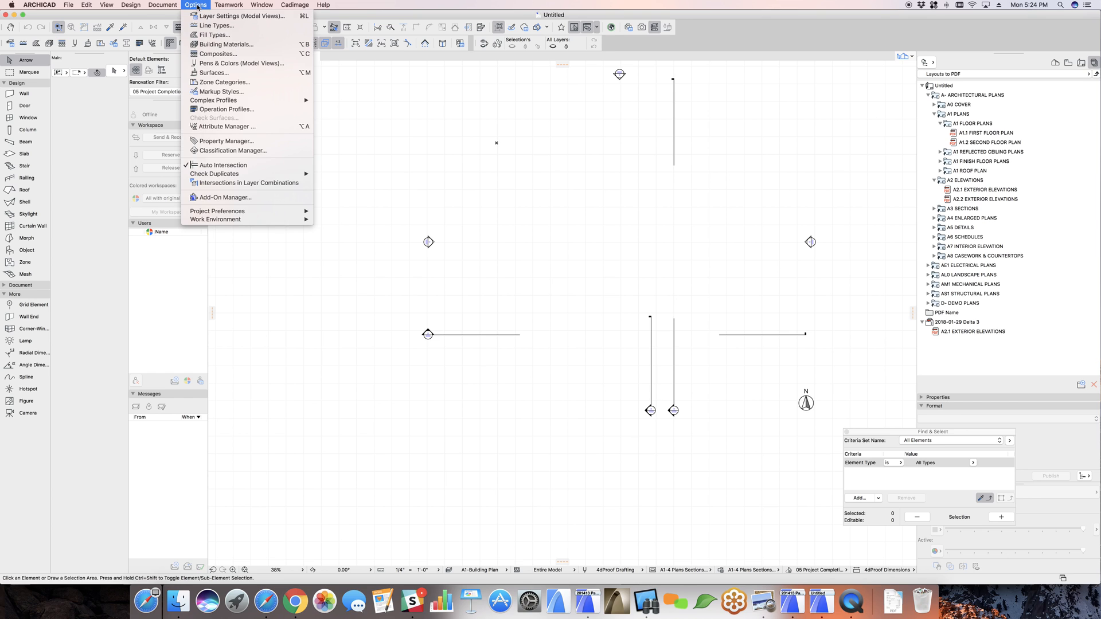
click(215, 26)
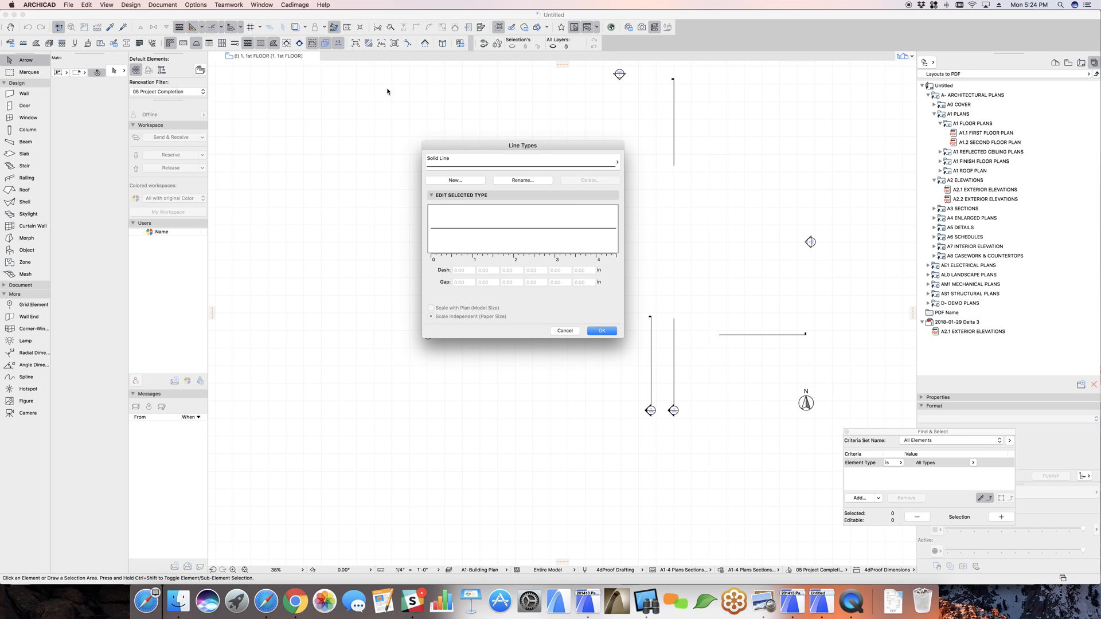
click(616, 162)
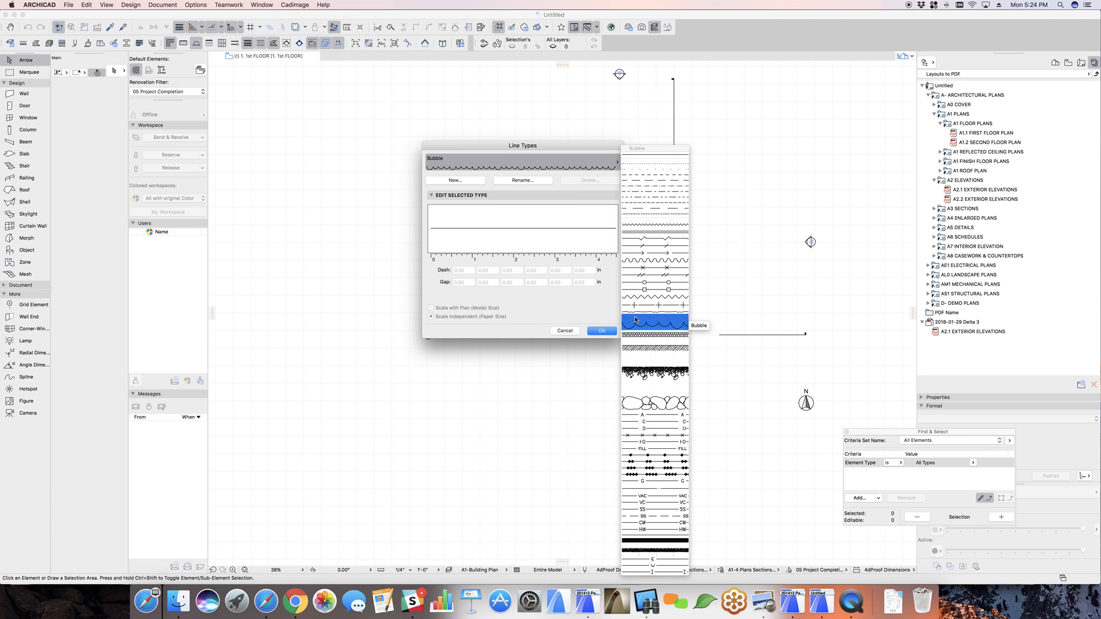
Browse the symbol line types and select Vacuum Air Line with its VAC pattern
click(658, 495)
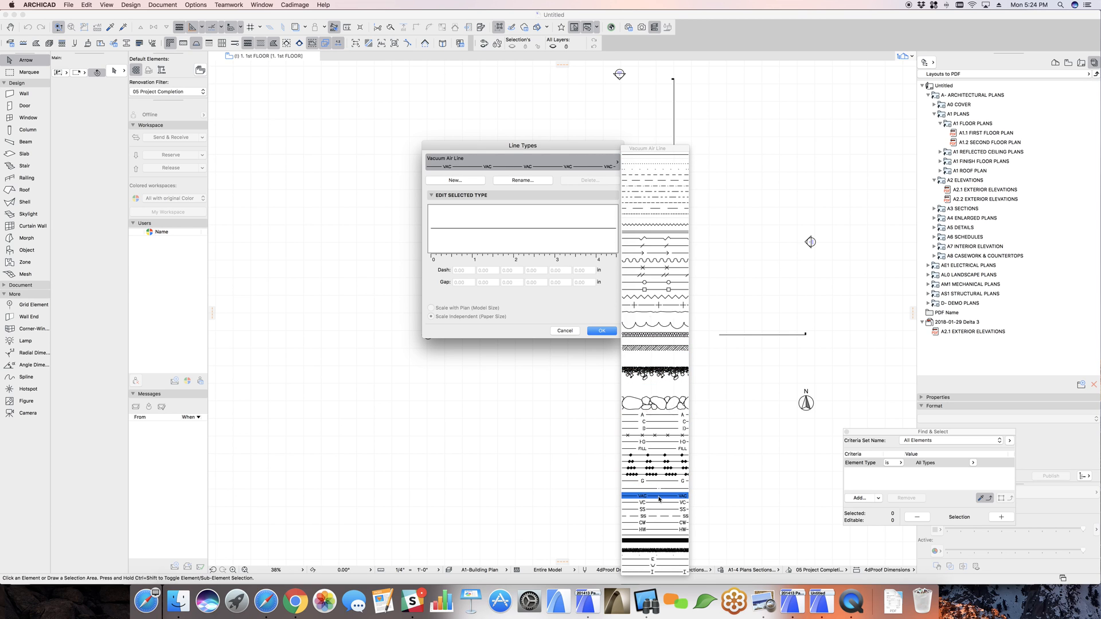
click(654, 366)
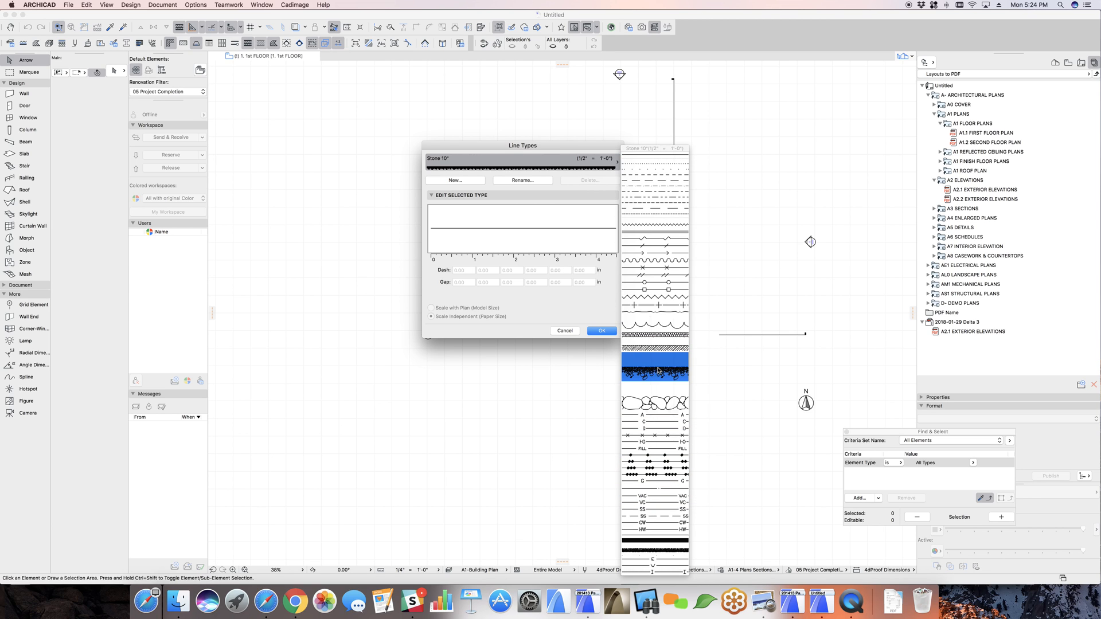
click(654, 502)
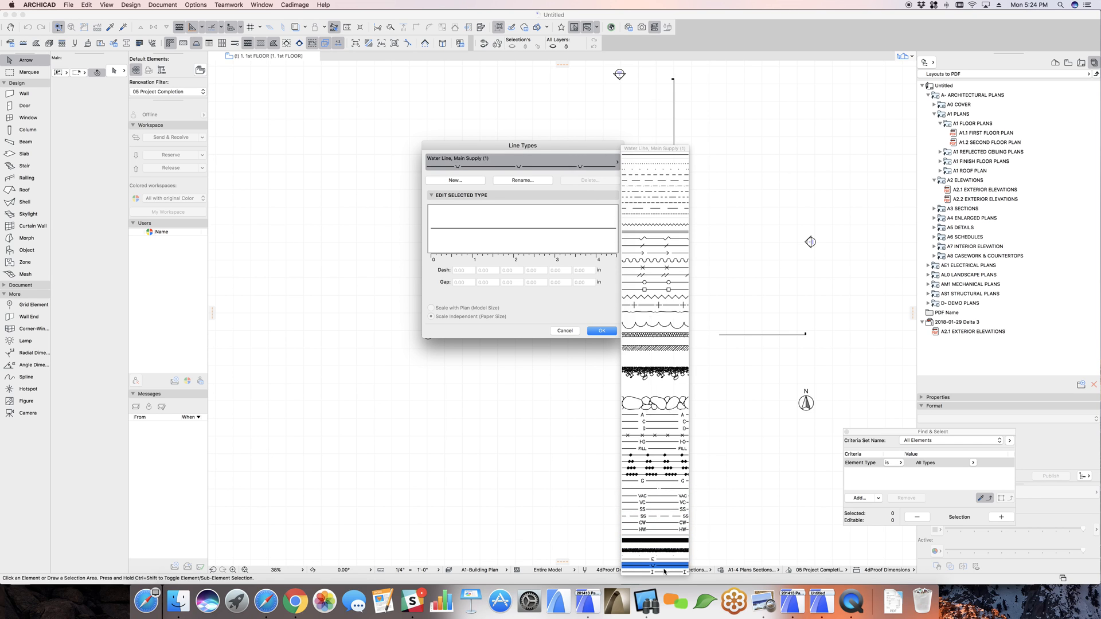
click(660, 489)
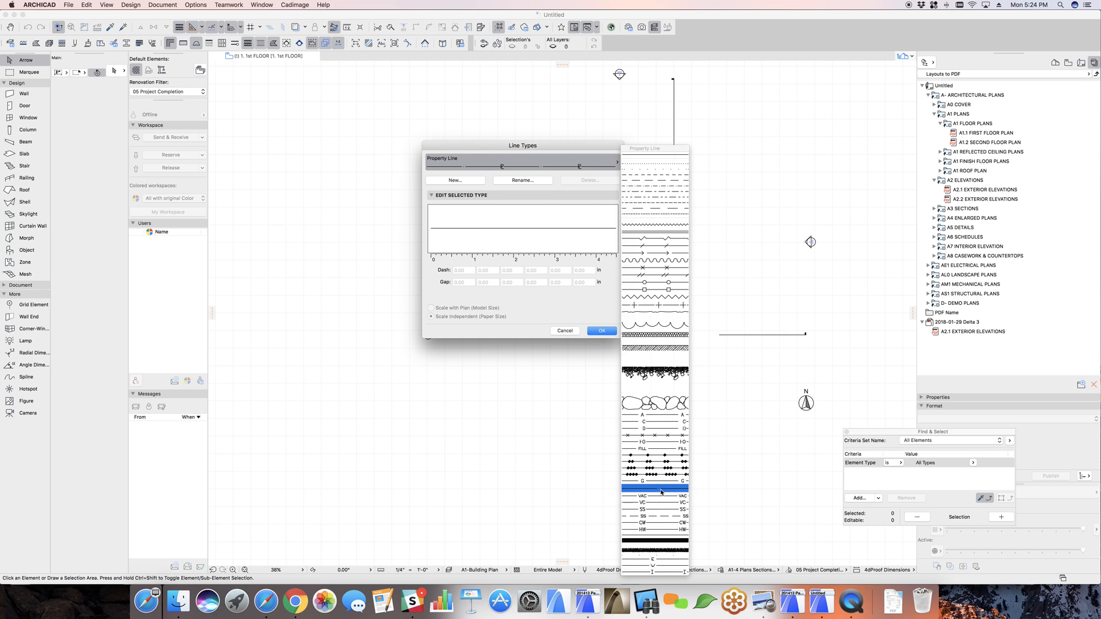
click(654, 415)
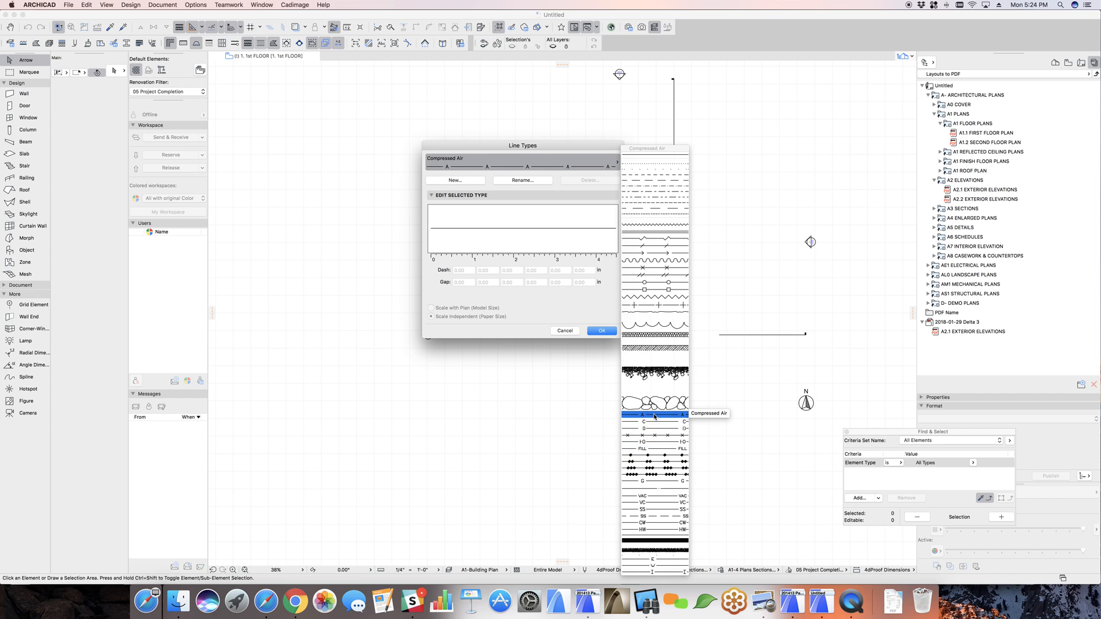
click(654, 441)
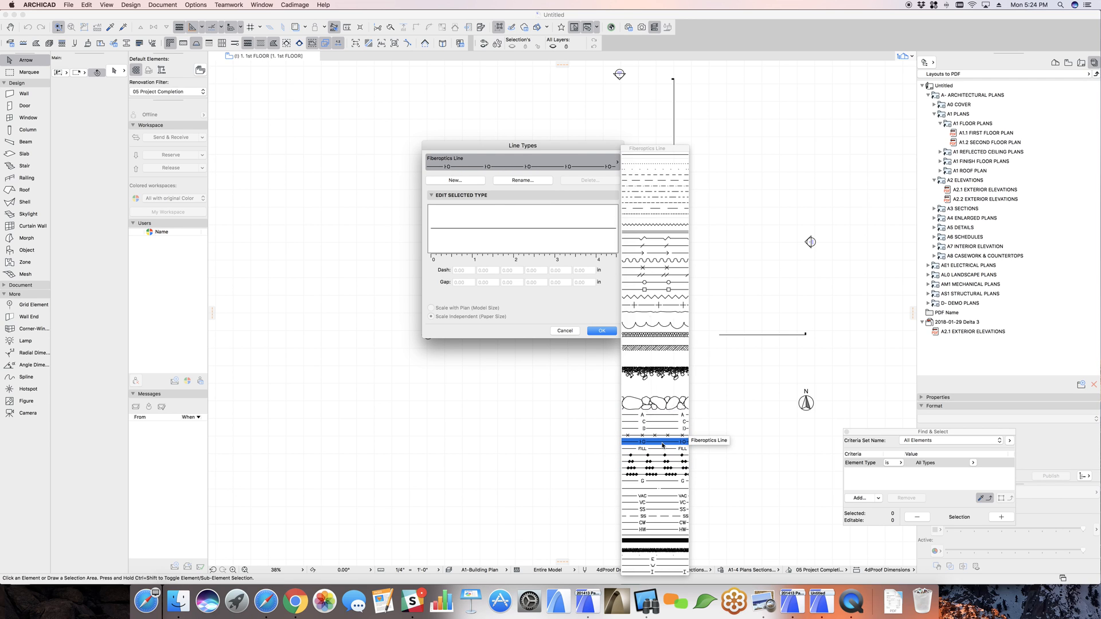
click(655, 523)
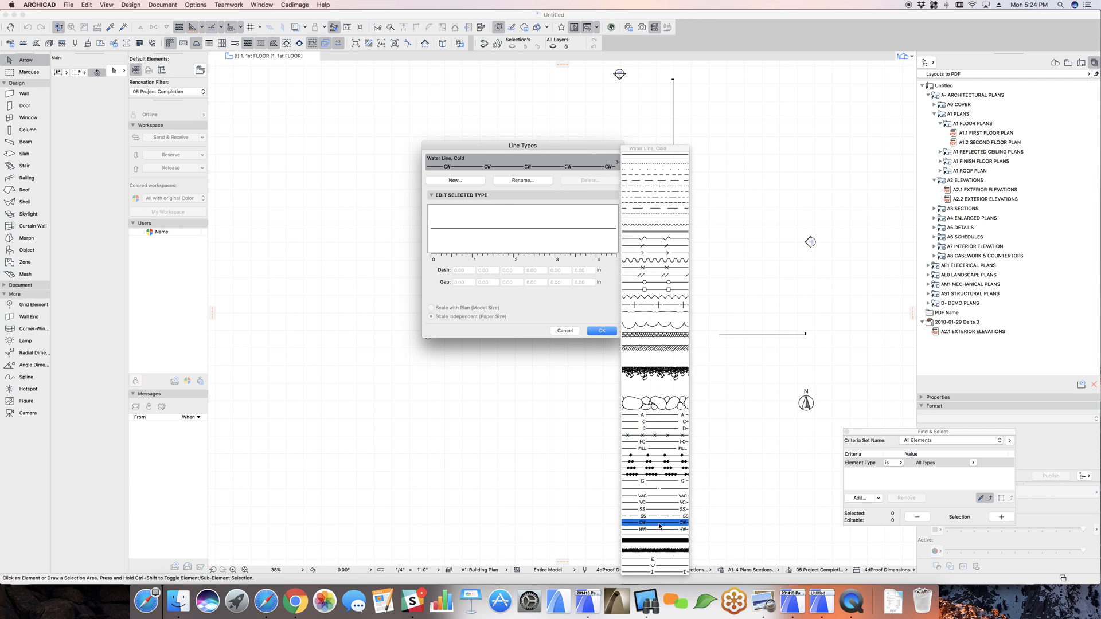
click(648, 495)
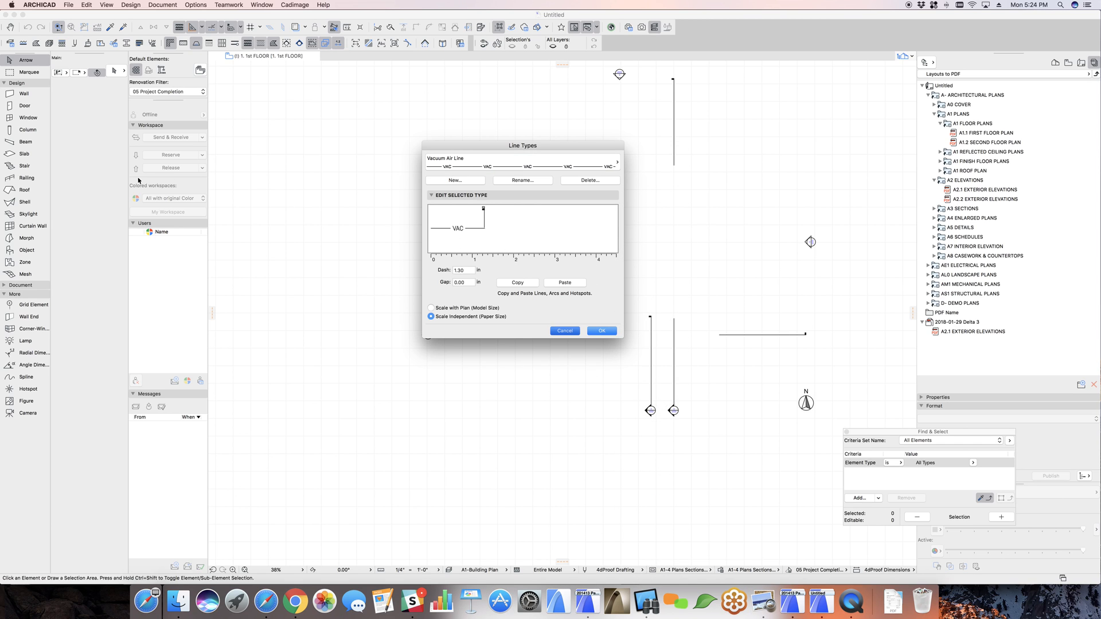
Close the Line Types dialog to return to the VAC line in the floor plan
click(601, 330)
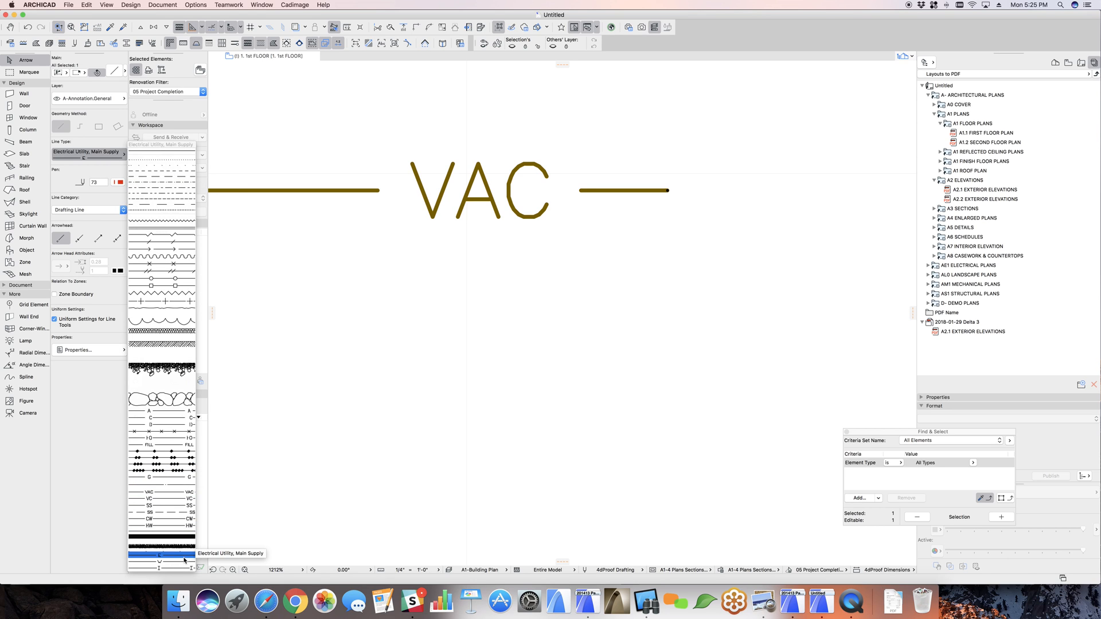
Set the Line tool's line type to Solid Line and start drafting a solid line
click(167, 553)
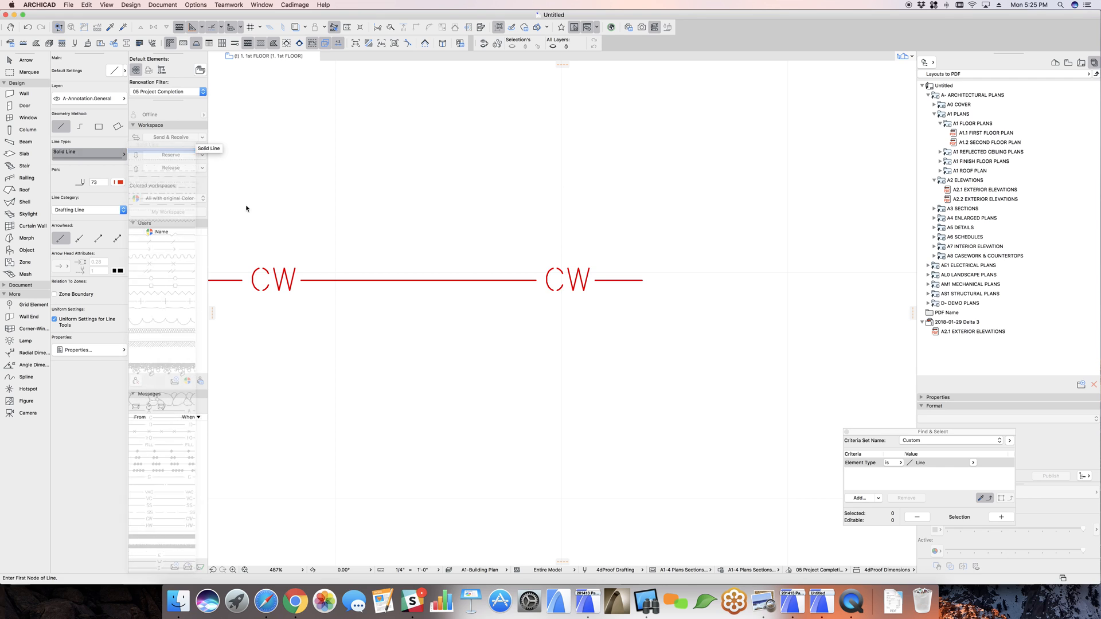
click(261, 268)
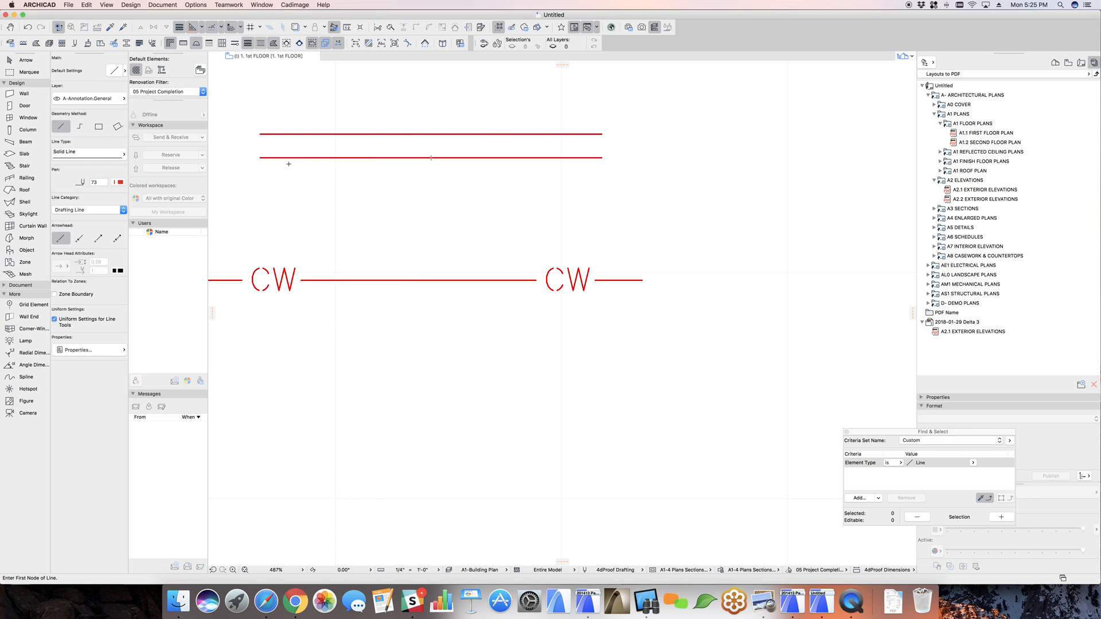
Draft another short solid line segment for the PL letters
click(289, 164)
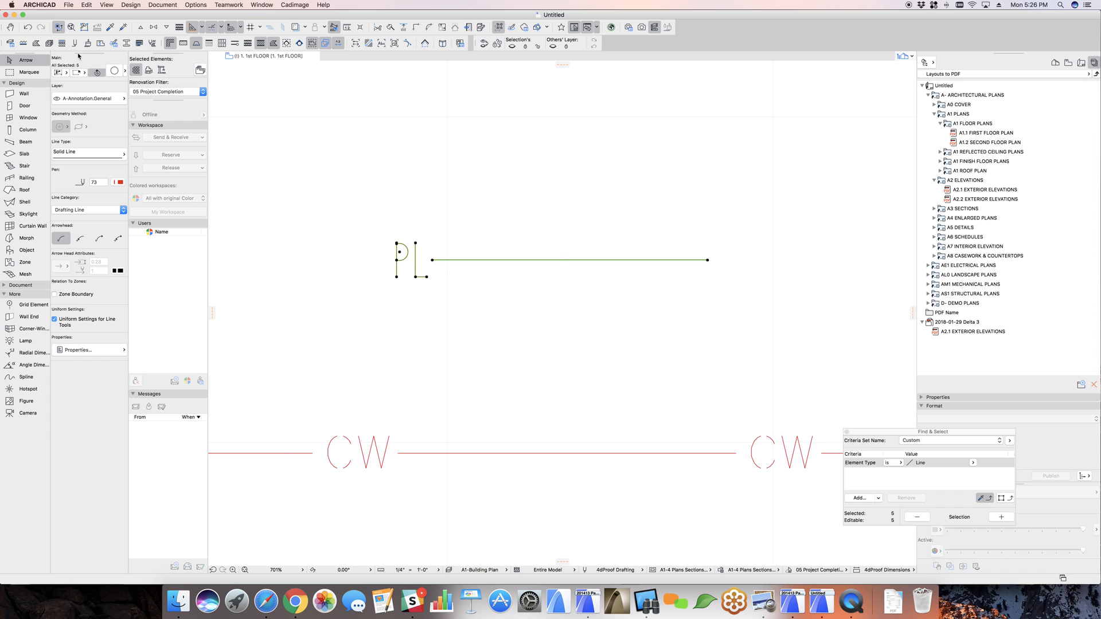
Create a new symbol line type named 'Property Line Symbol'
click(195, 5)
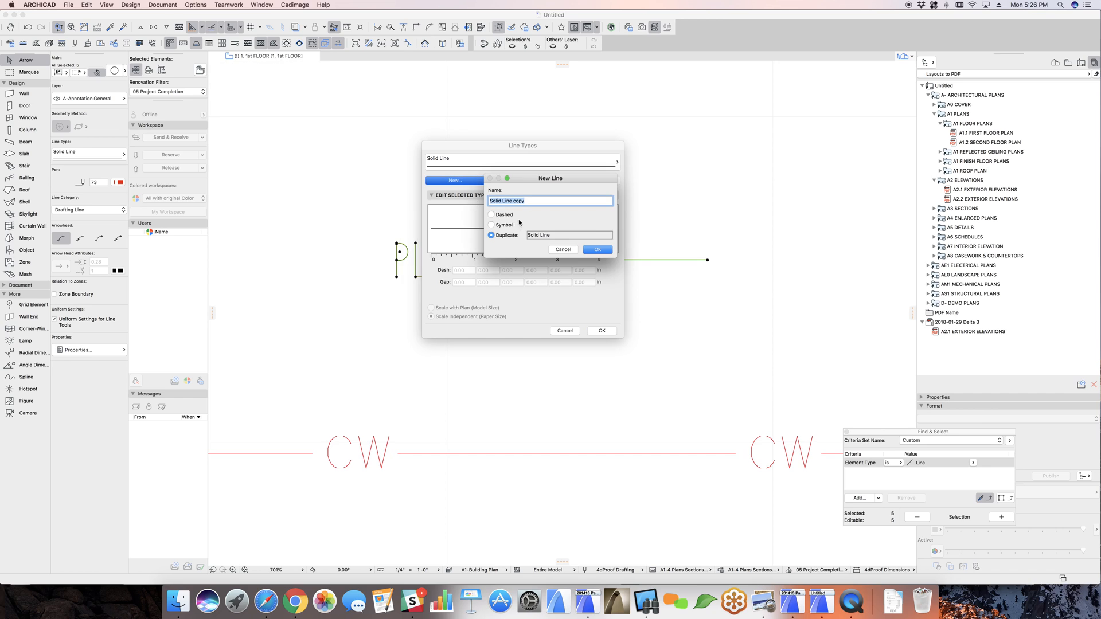
click(490, 225)
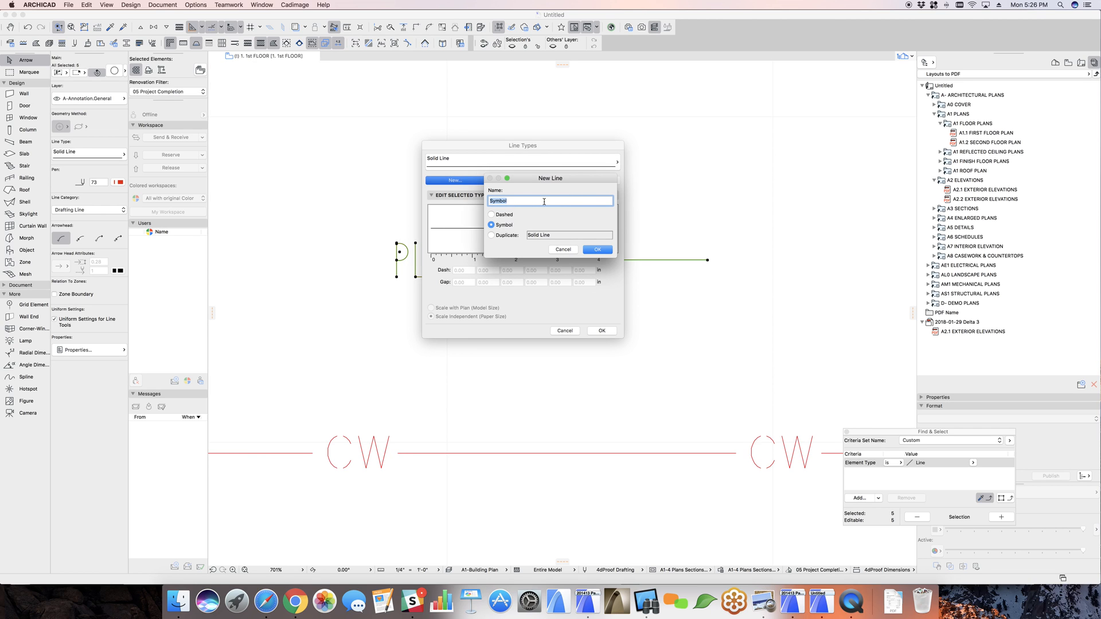
text(Property)
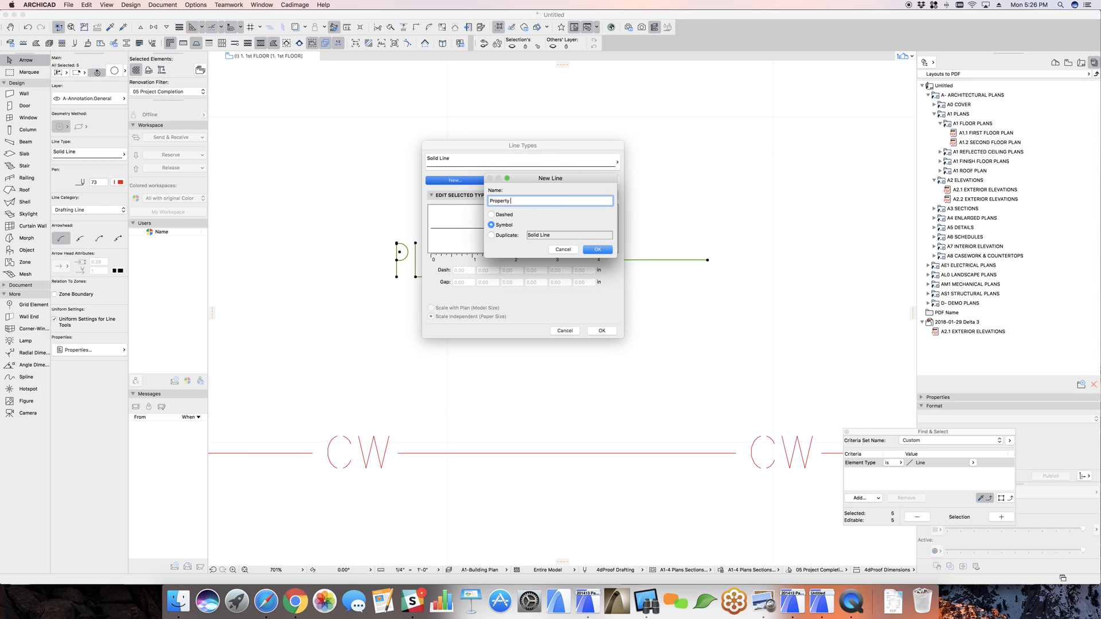
text(Line Symbol)
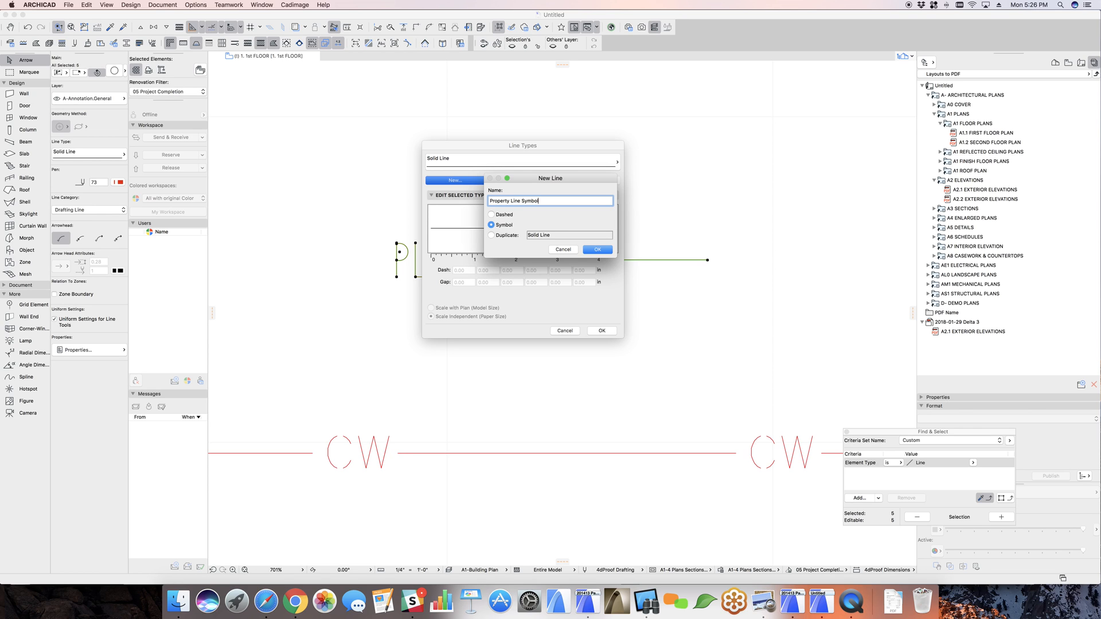
click(597, 248)
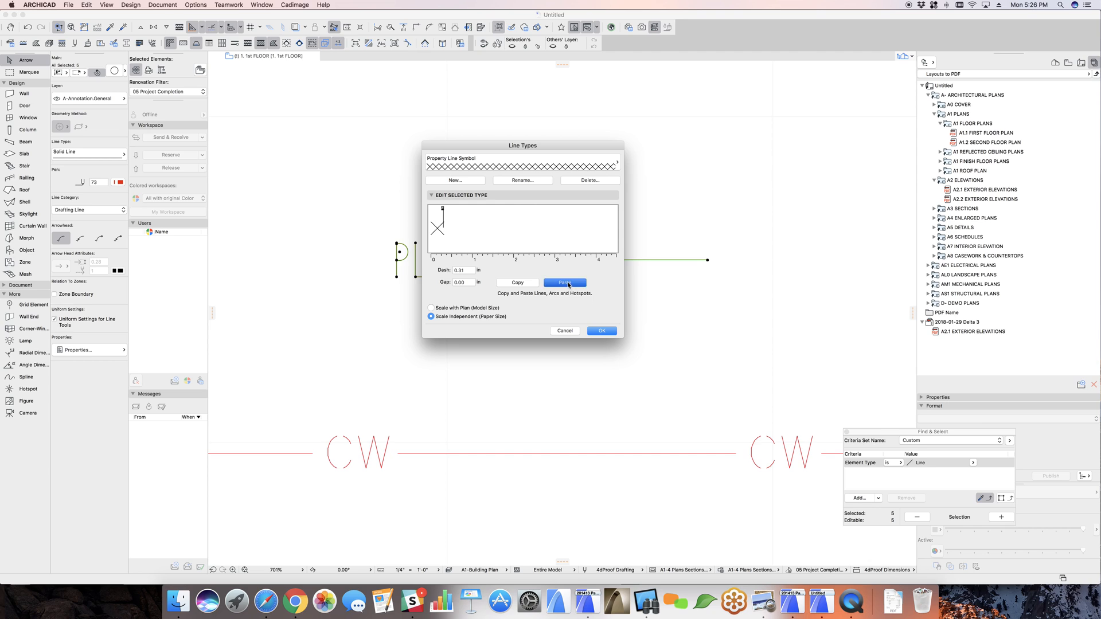
Paste the PL text into the pattern, set Dash 1.00 and Gap 0.10, and confirm
click(564, 282)
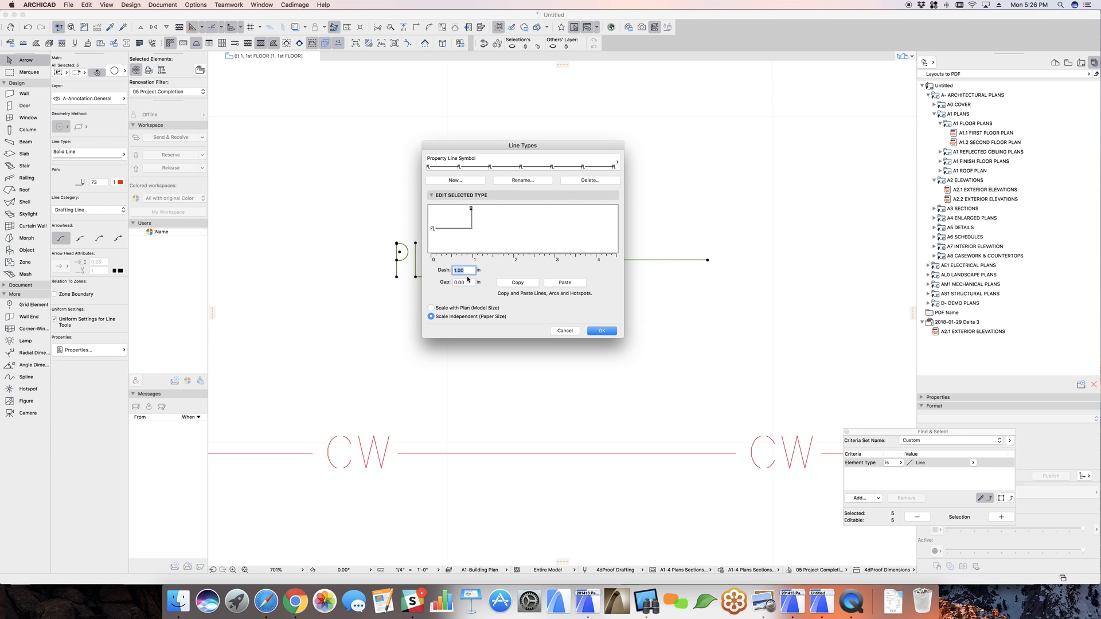
click(463, 282)
text(0.25)
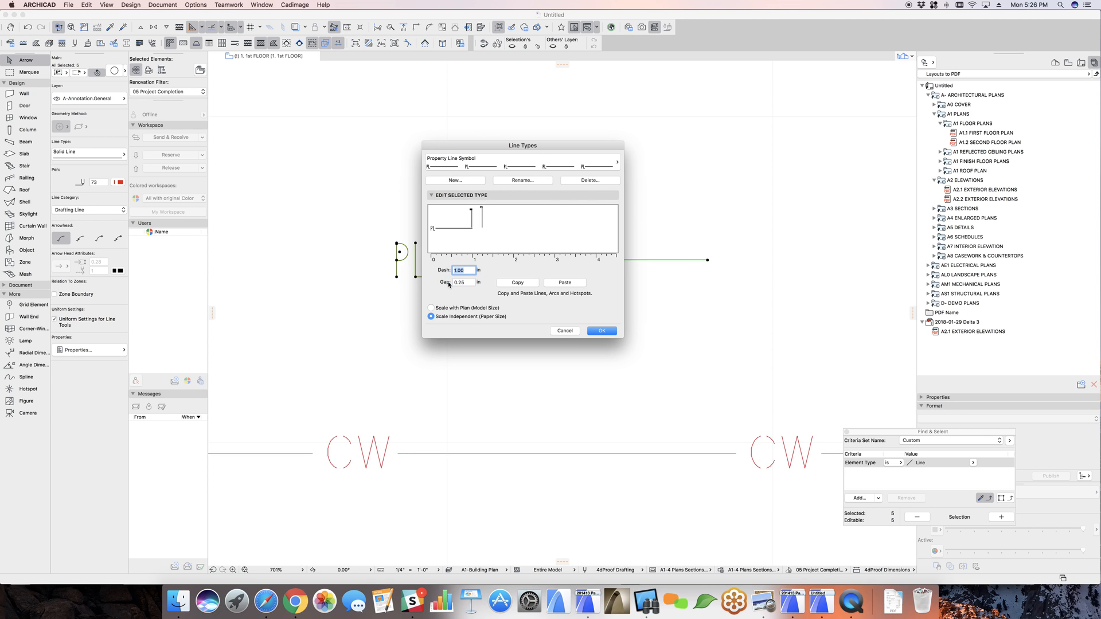
click(463, 282)
text(0.1)
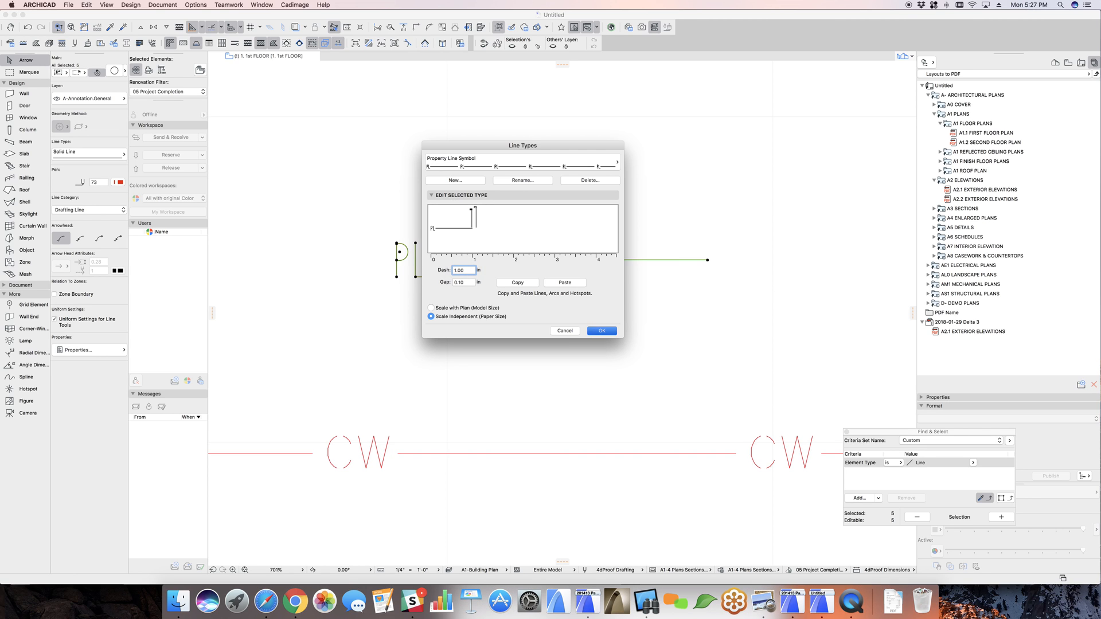
click(601, 330)
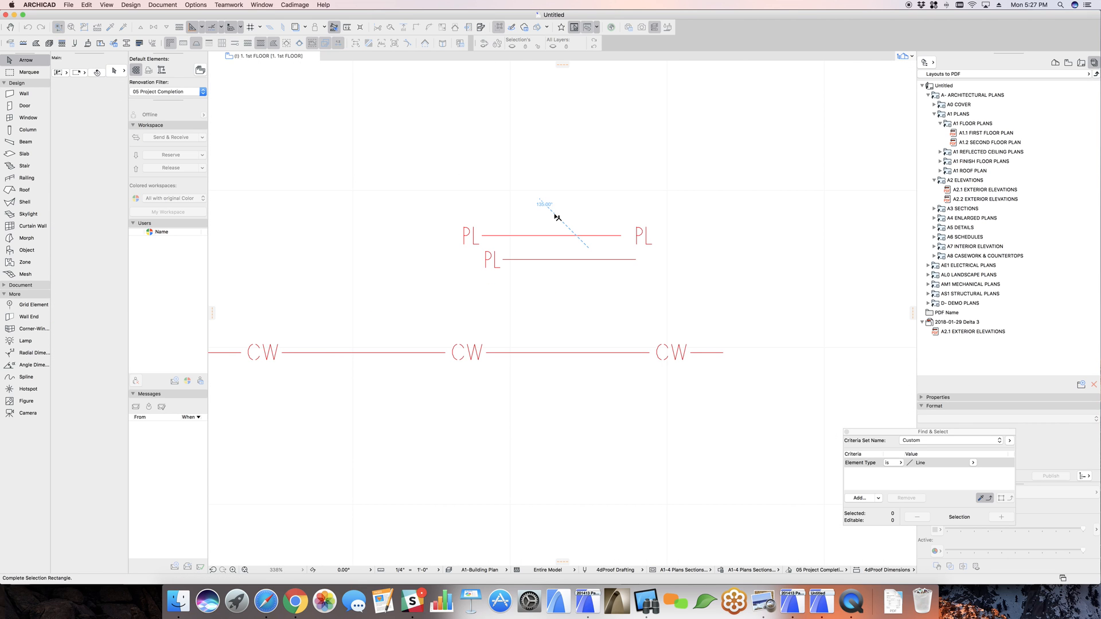
Select the upper property line showing repeating PL labels, then open the Options menu
click(551, 234)
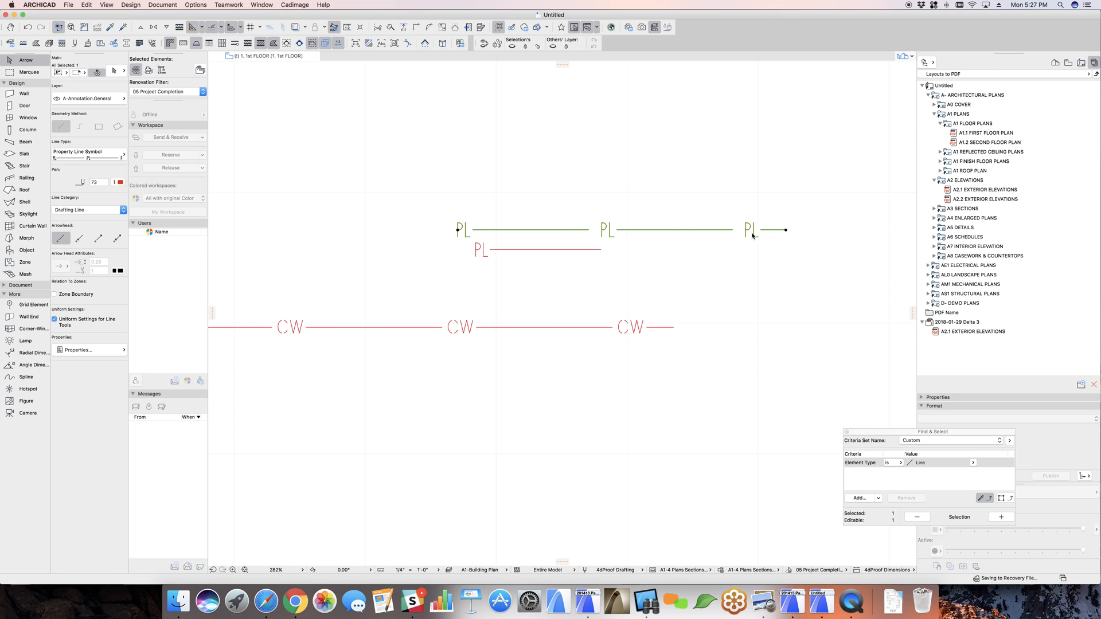
click(195, 4)
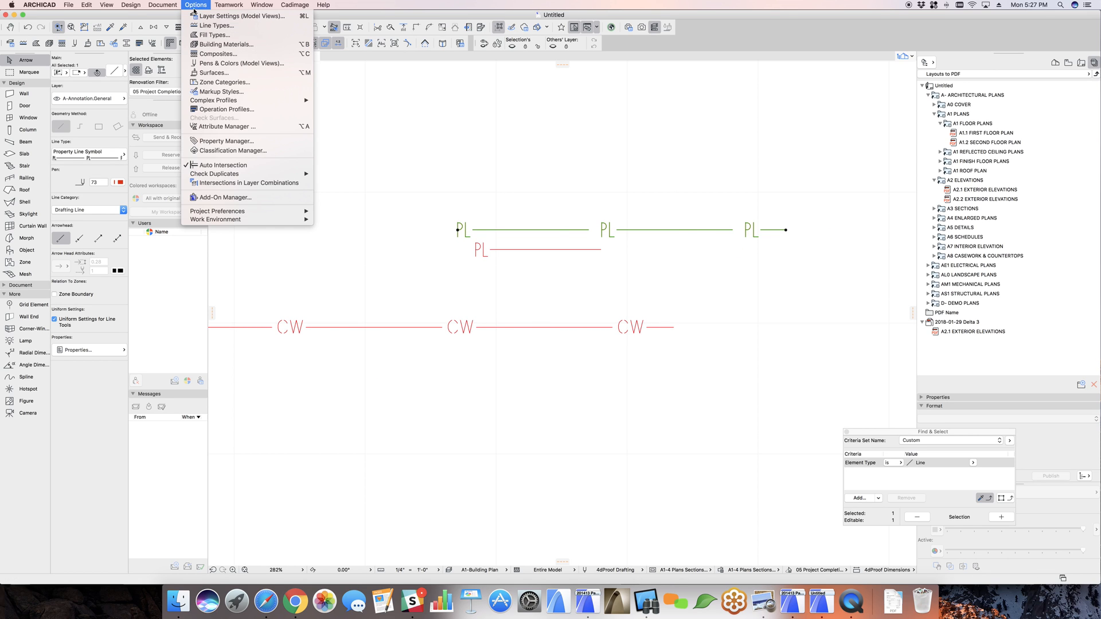
Review and close the Property Line Symbol type, then list the drawing scales (currently 1/4" = 1'-0")
click(217, 26)
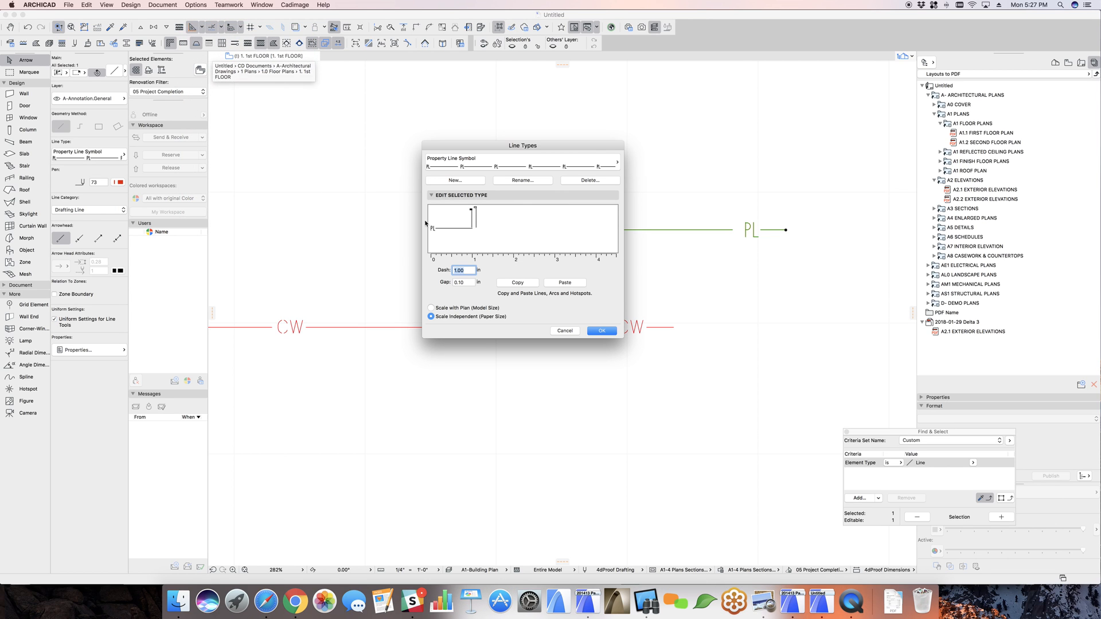
mouse_move(413, 312)
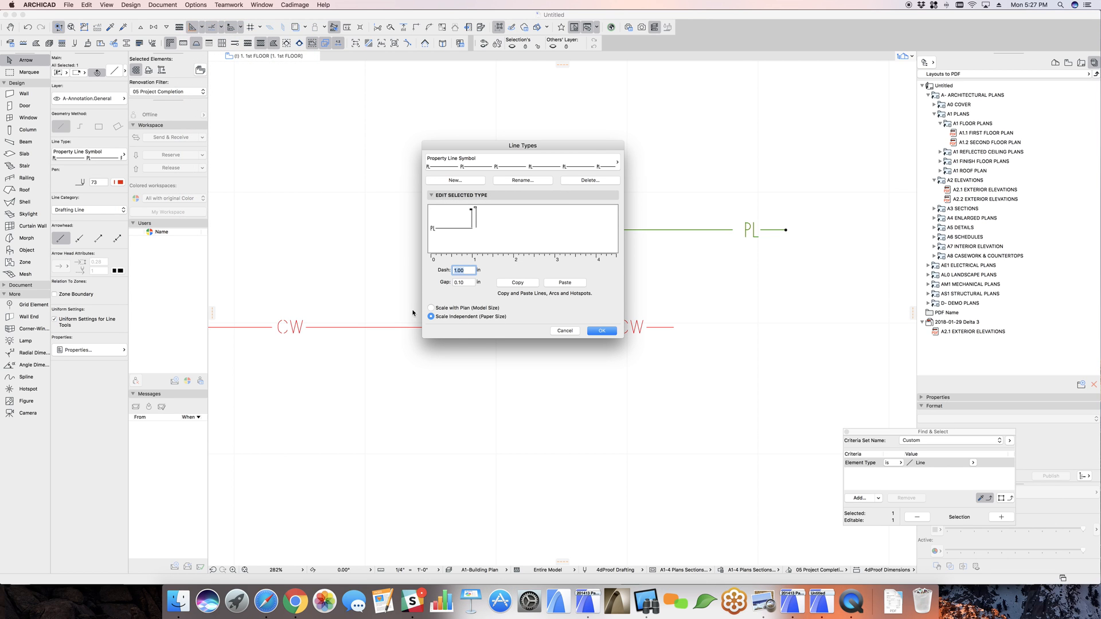
mouse_move(753, 236)
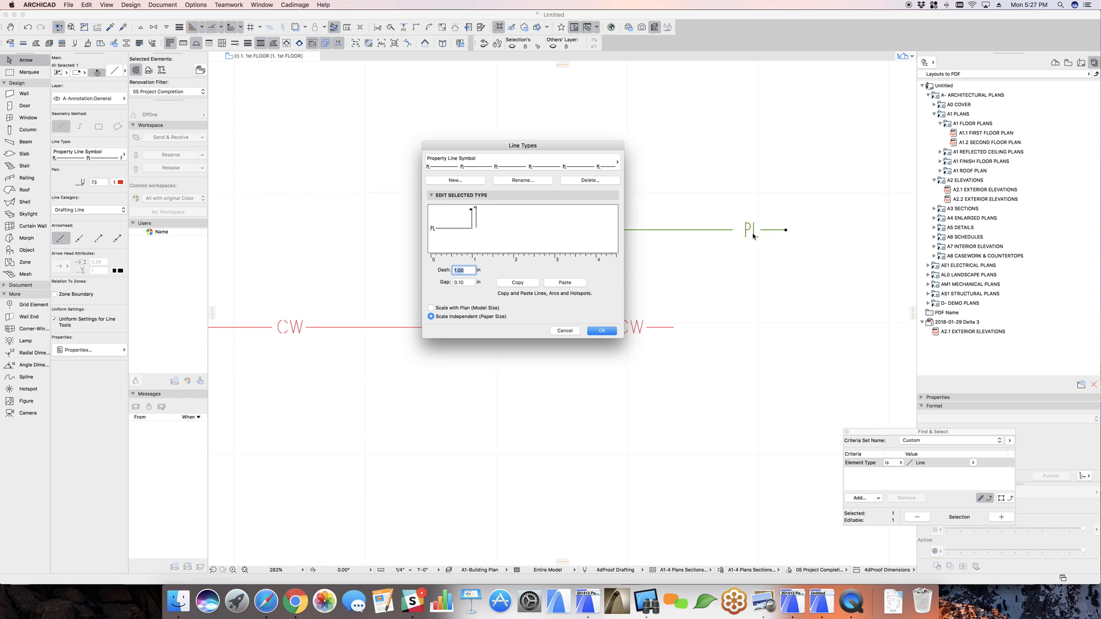
mouse_move(754, 222)
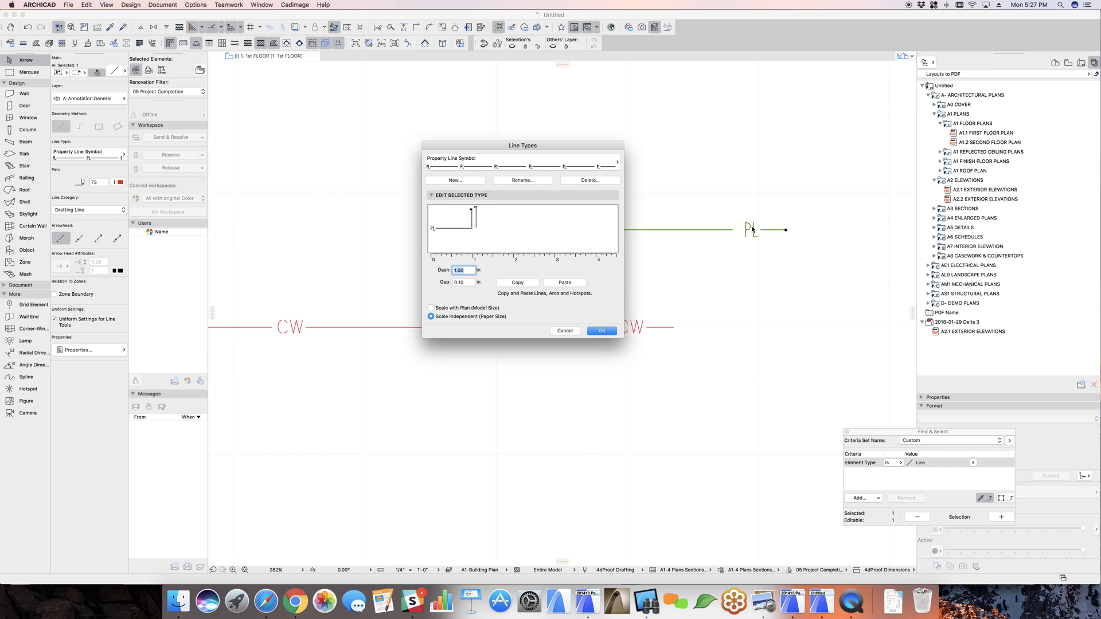
click(601, 330)
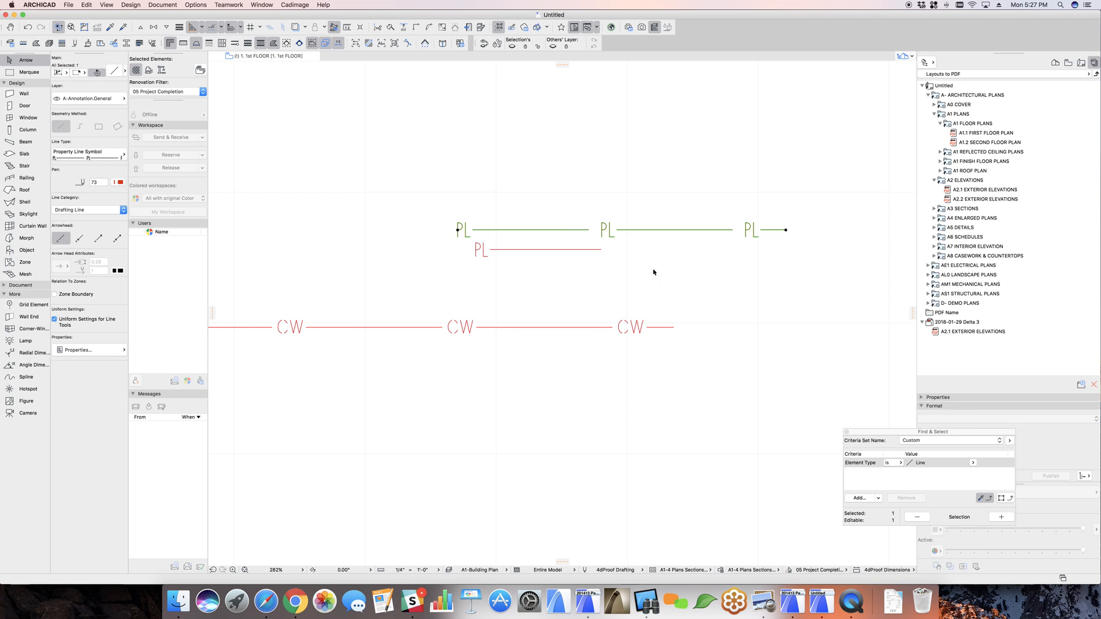
click(411, 569)
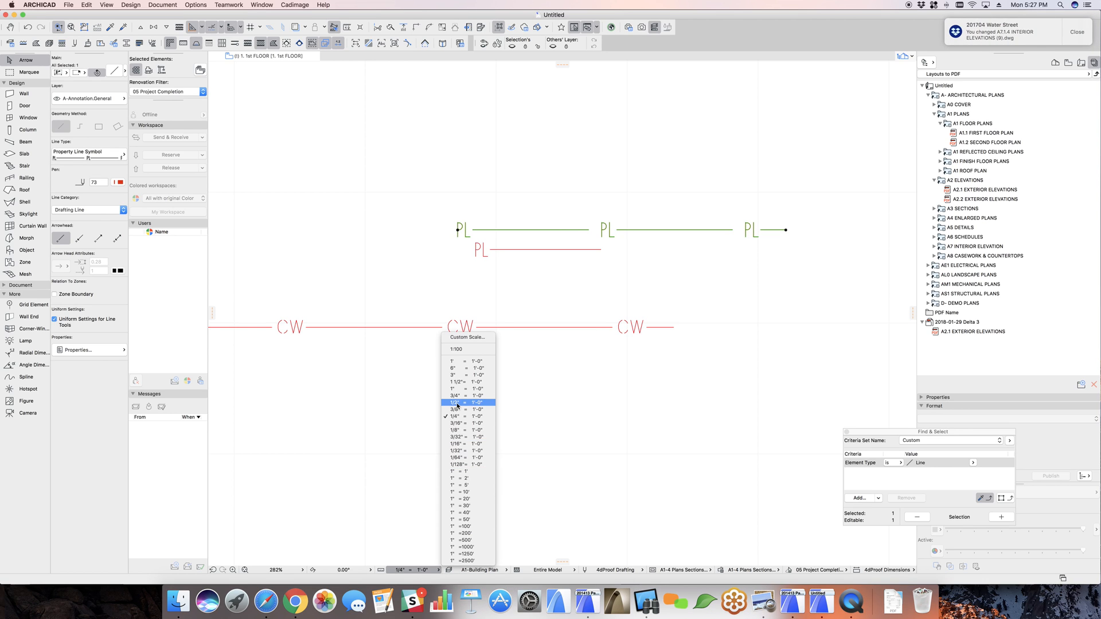